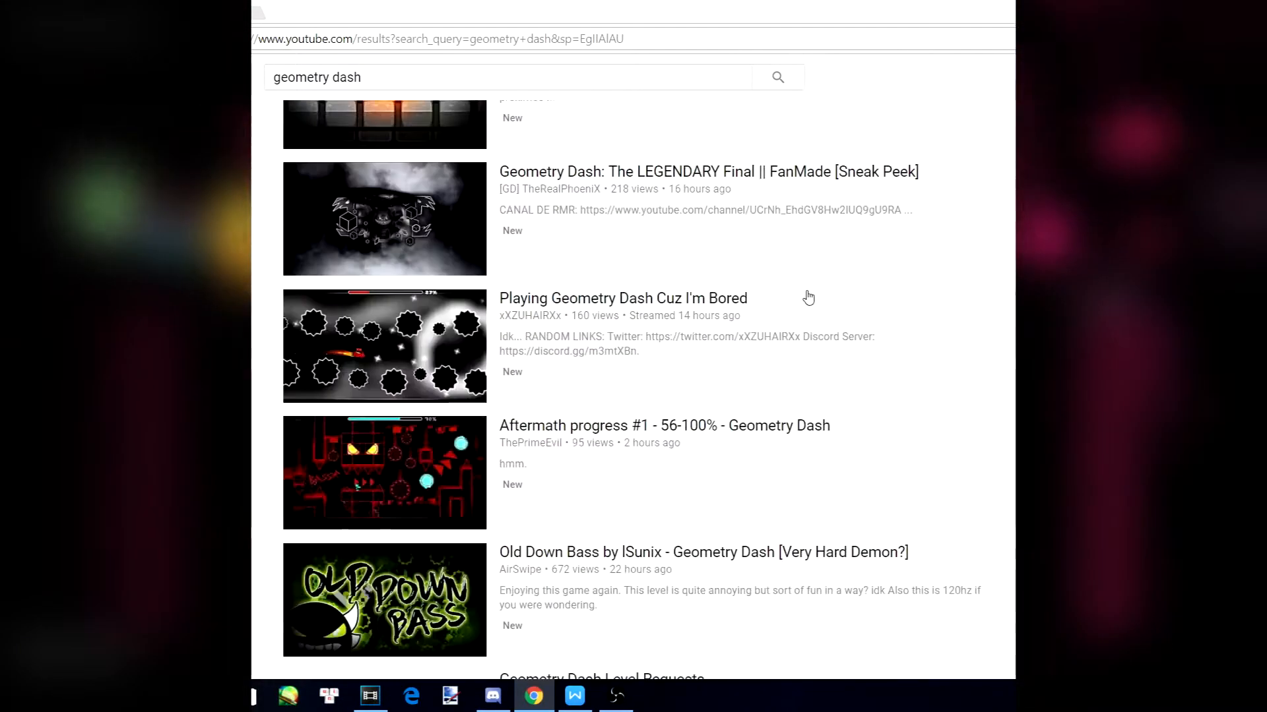
scroll("down", 3)
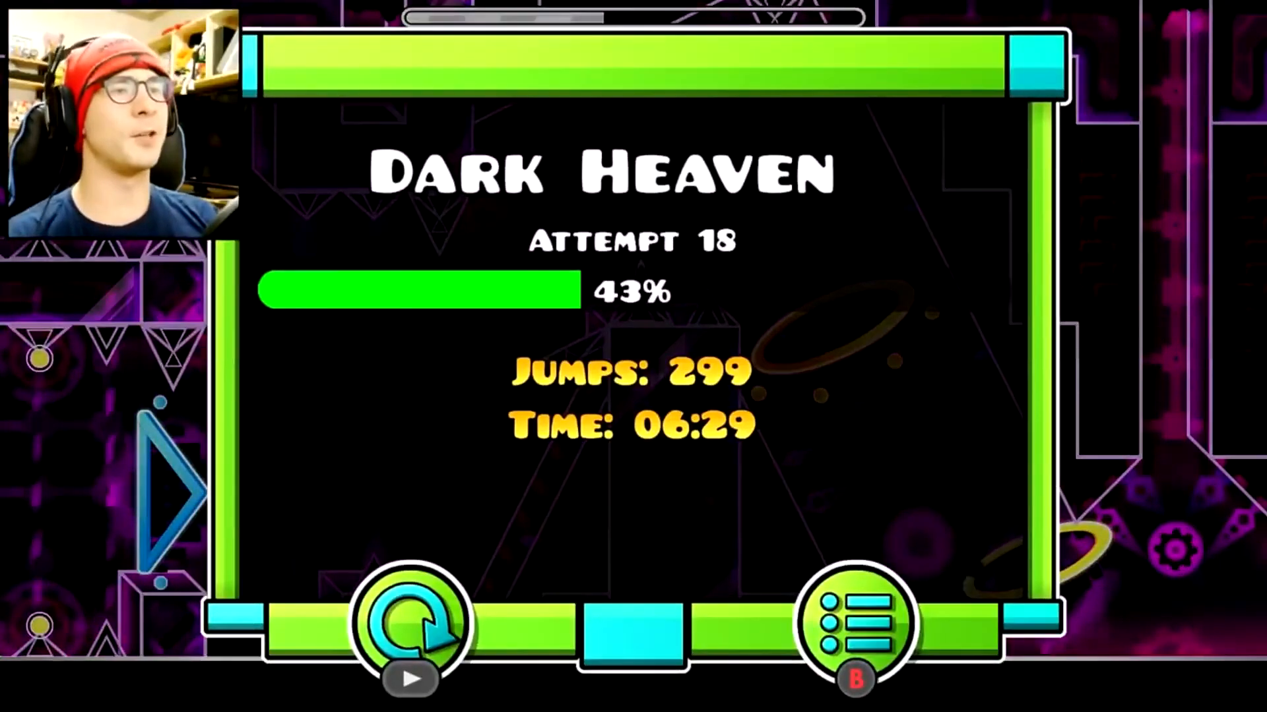
left_click(410, 620)
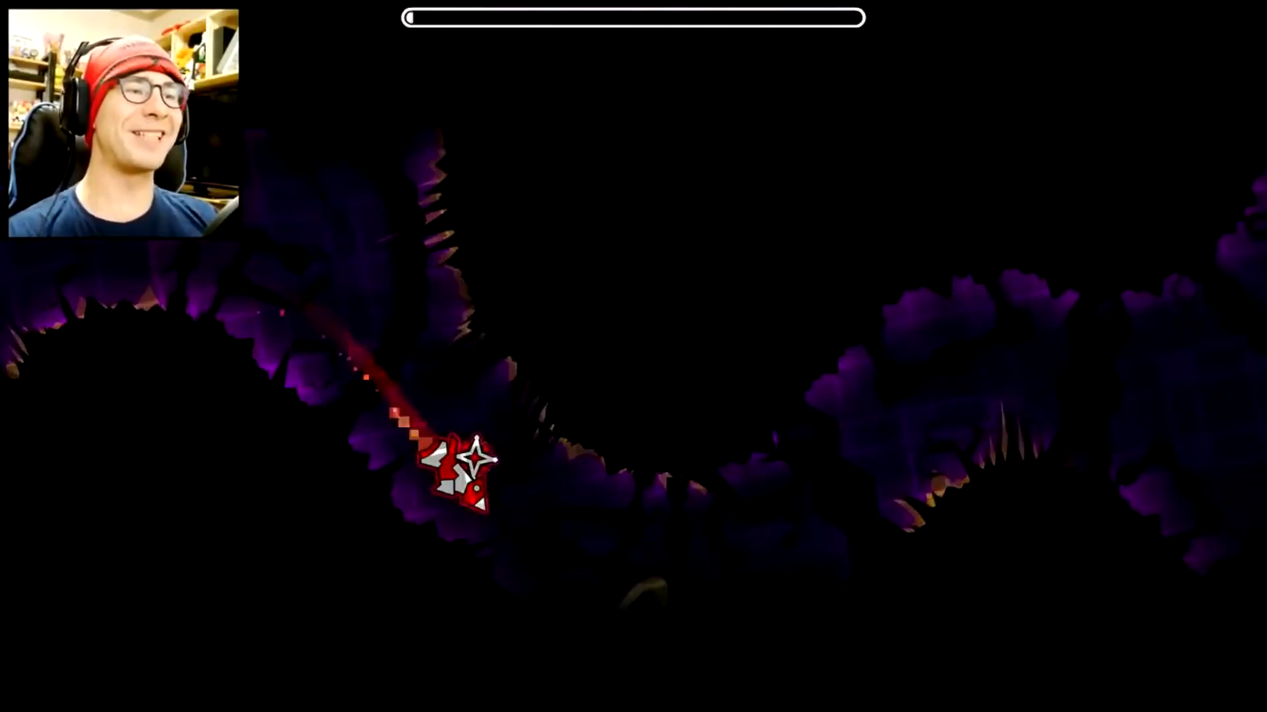